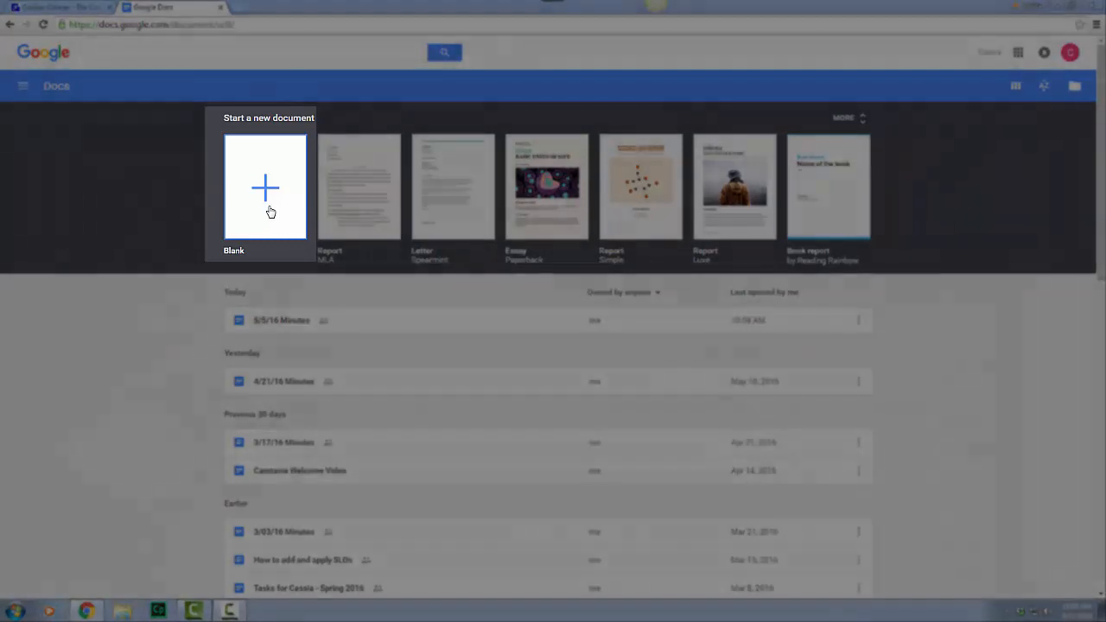
Create a new blank document and rename it 'Report' before adding the report text.
left_click(266, 187)
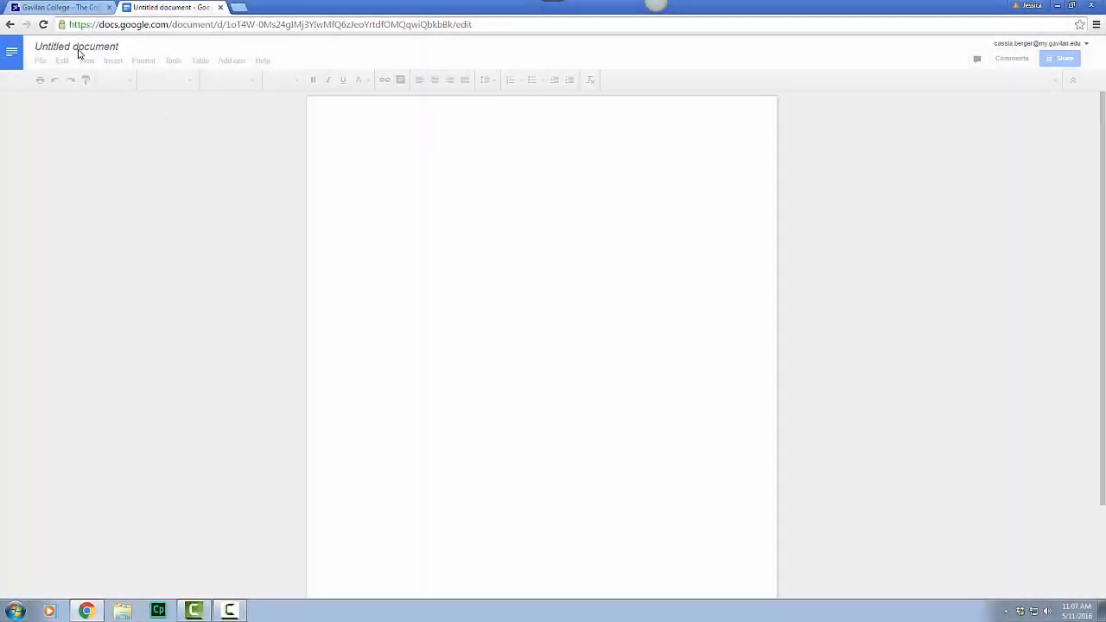
left_click(76, 46)
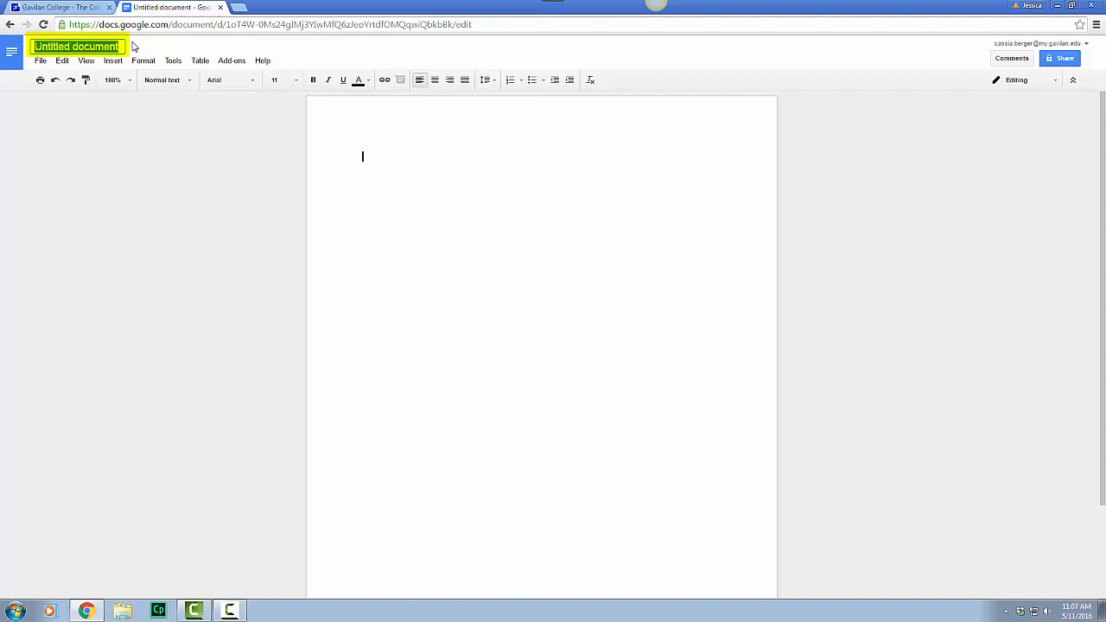
type("Report")
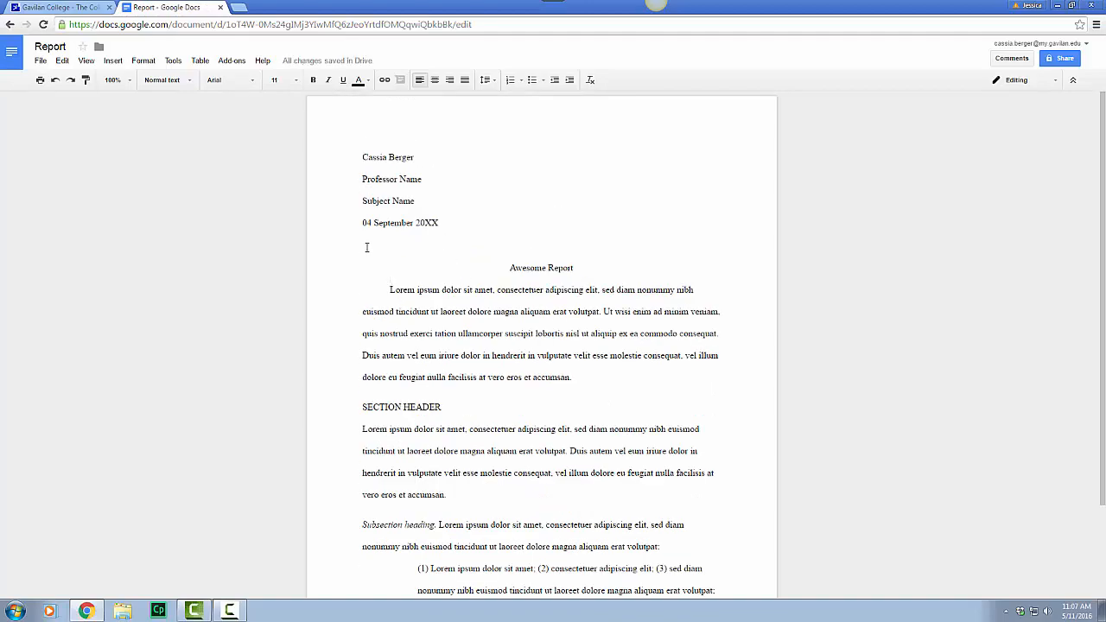
From the File menu, download the Report document as Microsoft Word (.docx).
left_click(39, 59)
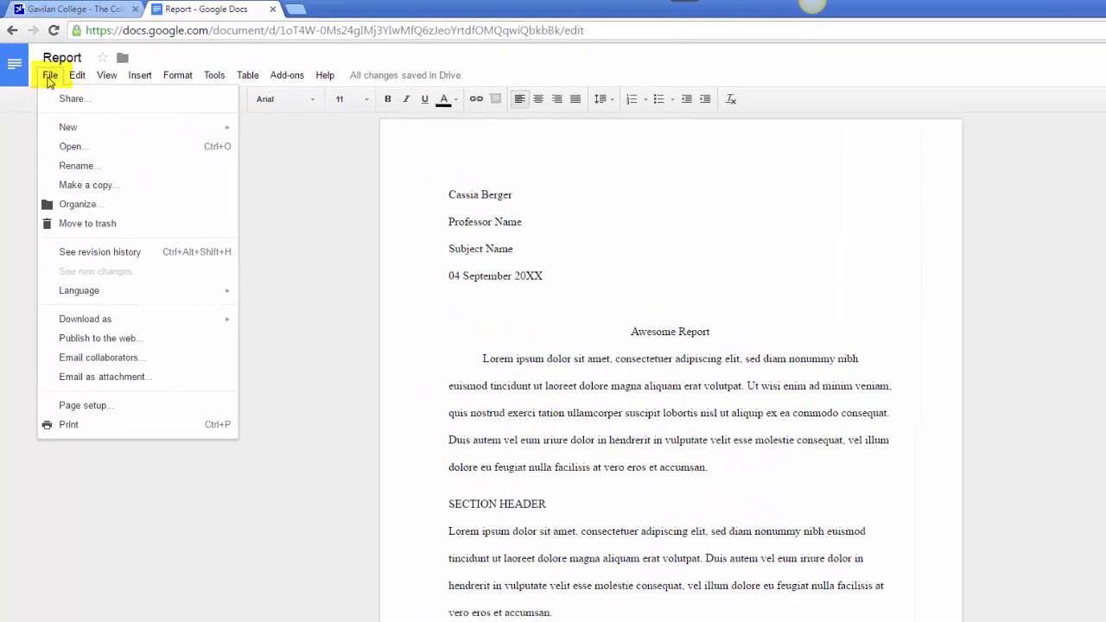
mouse_move(104, 391)
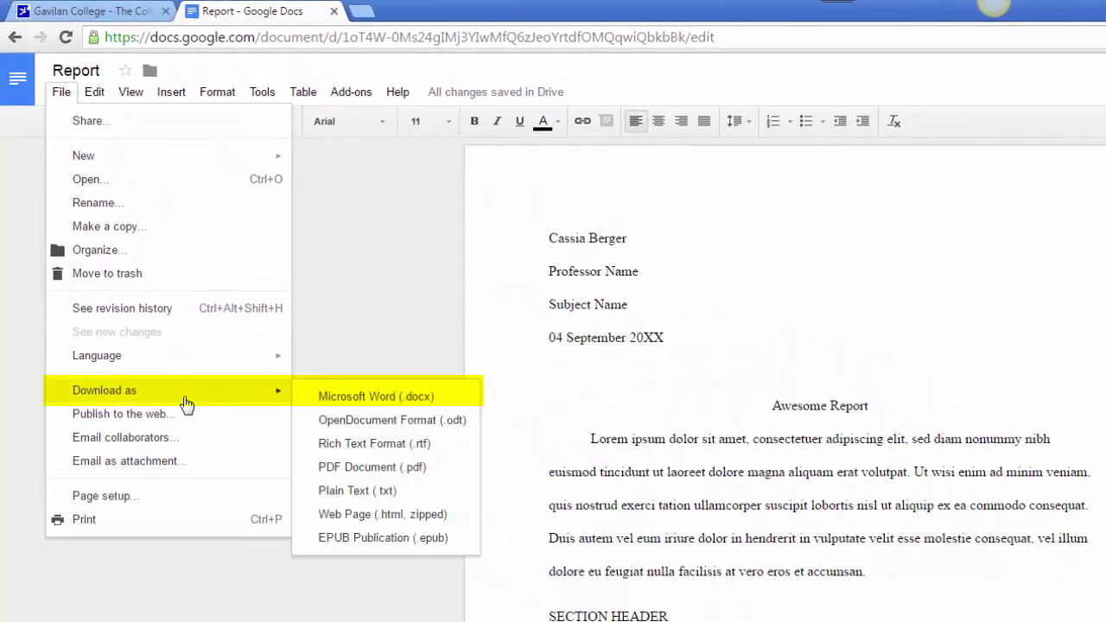
mouse_move(366, 401)
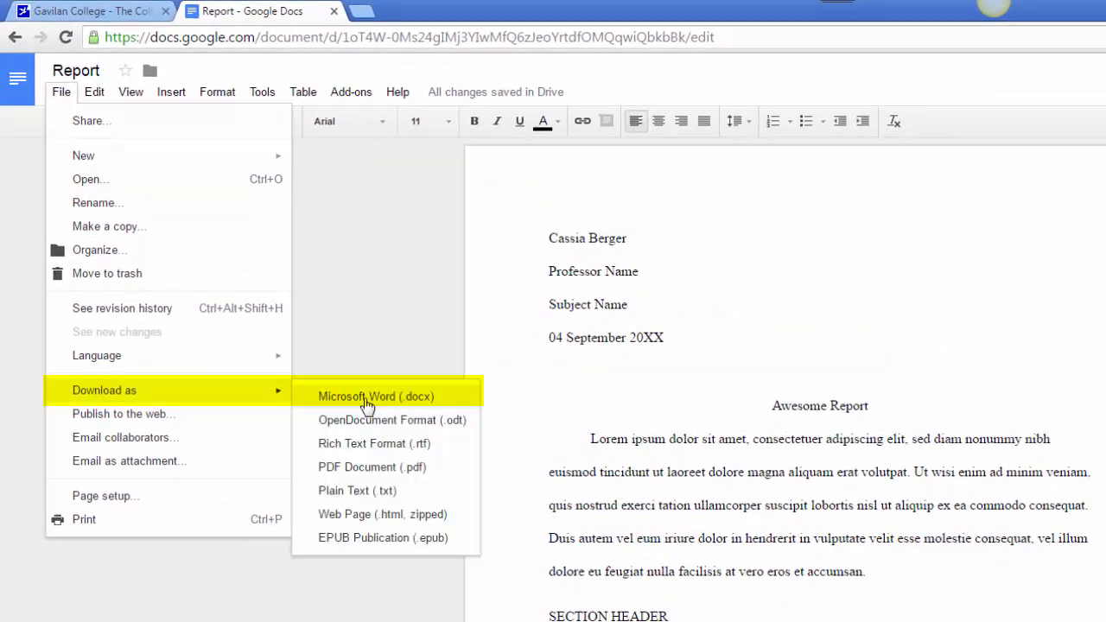
mouse_move(463, 484)
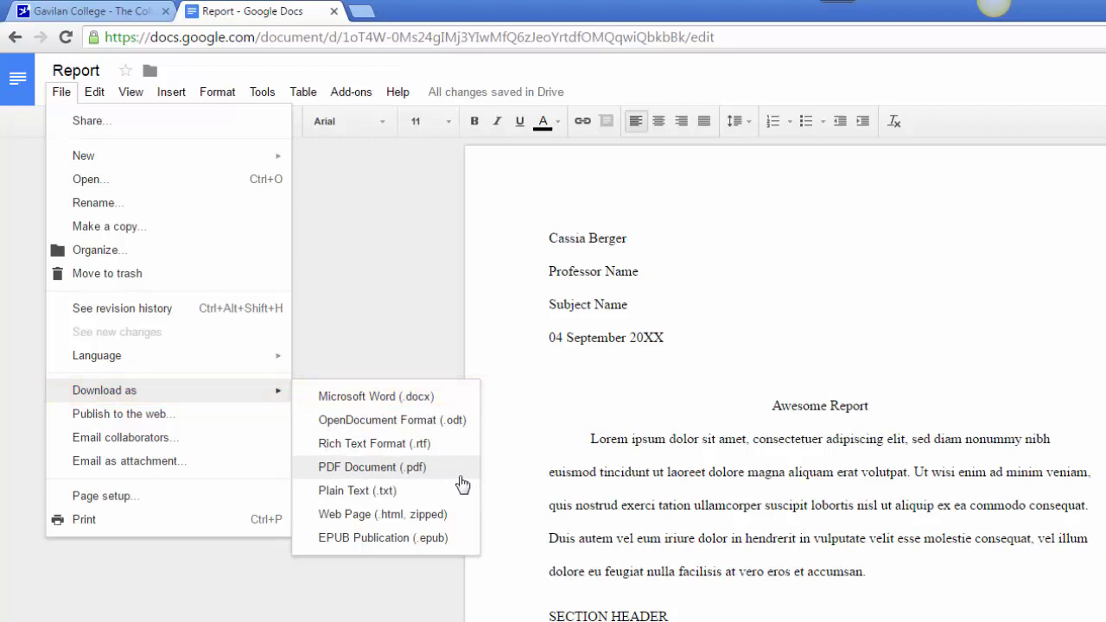
mouse_move(453, 396)
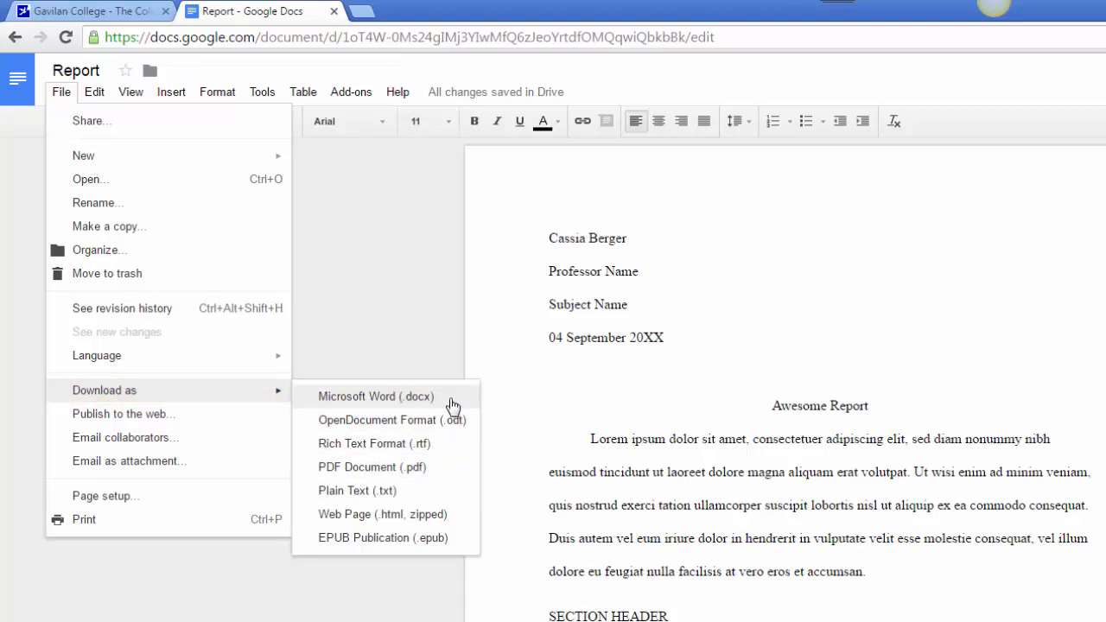
mouse_move(404, 399)
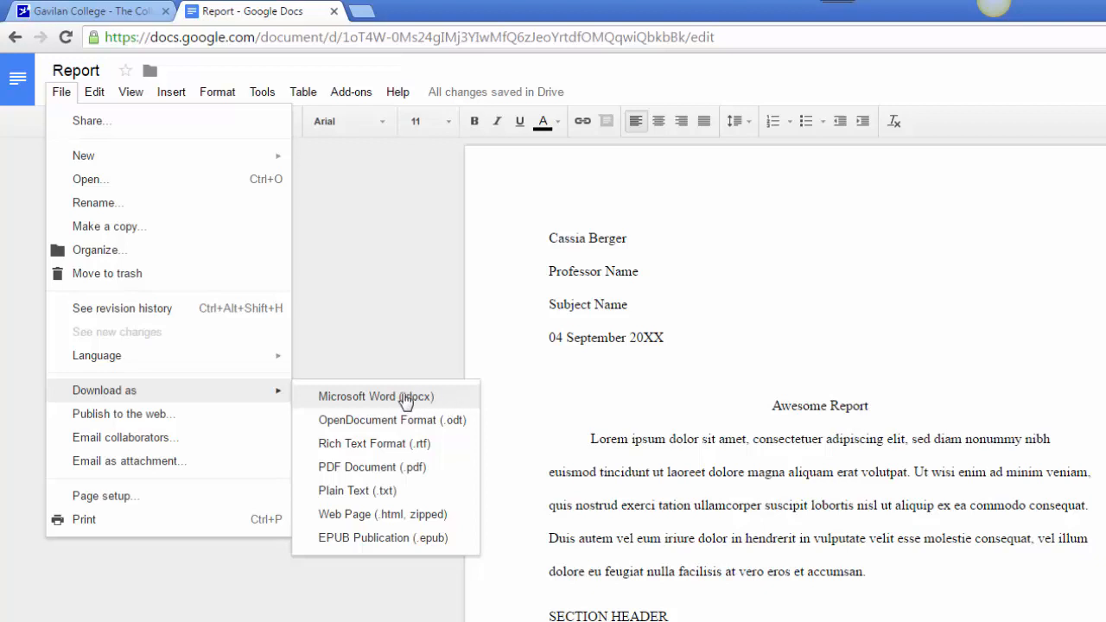
mouse_move(389, 406)
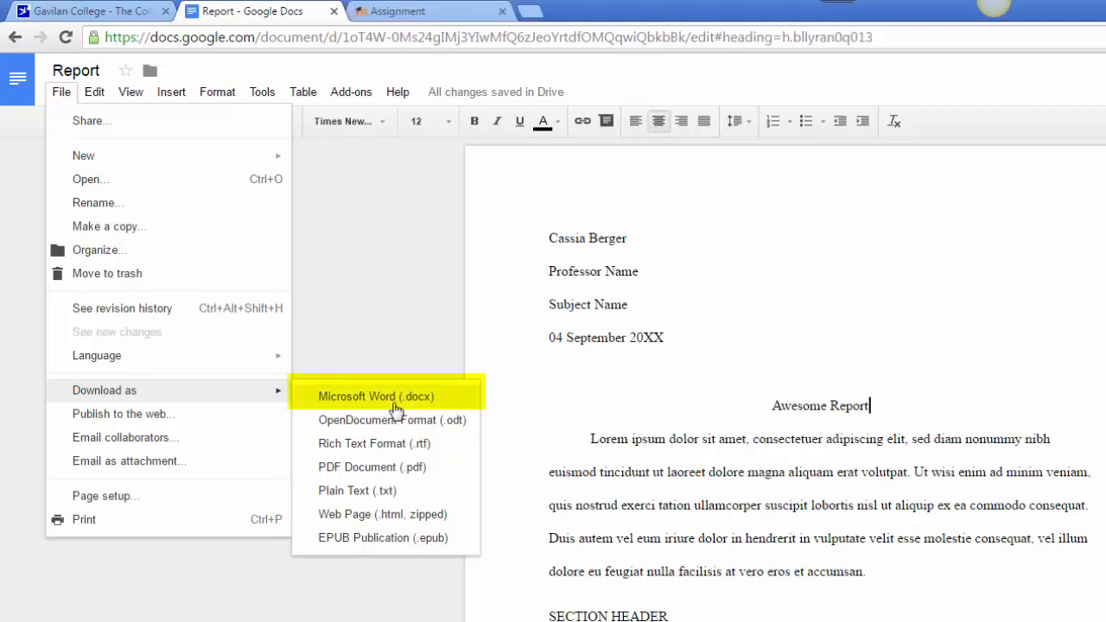
left_click(377, 395)
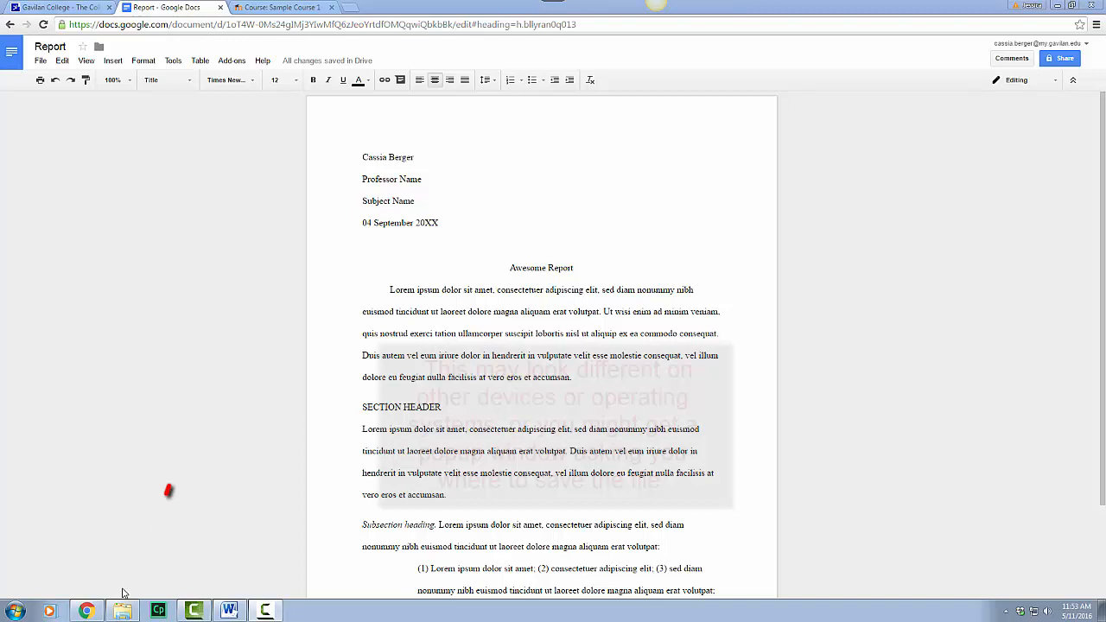
left_click(122, 612)
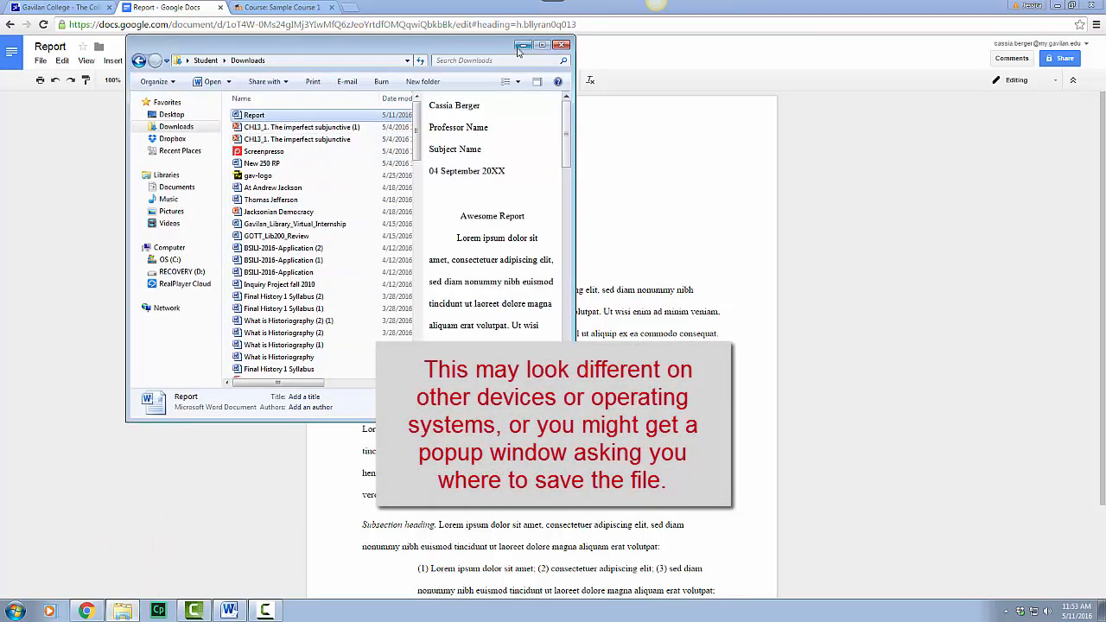
left_click(560, 45)
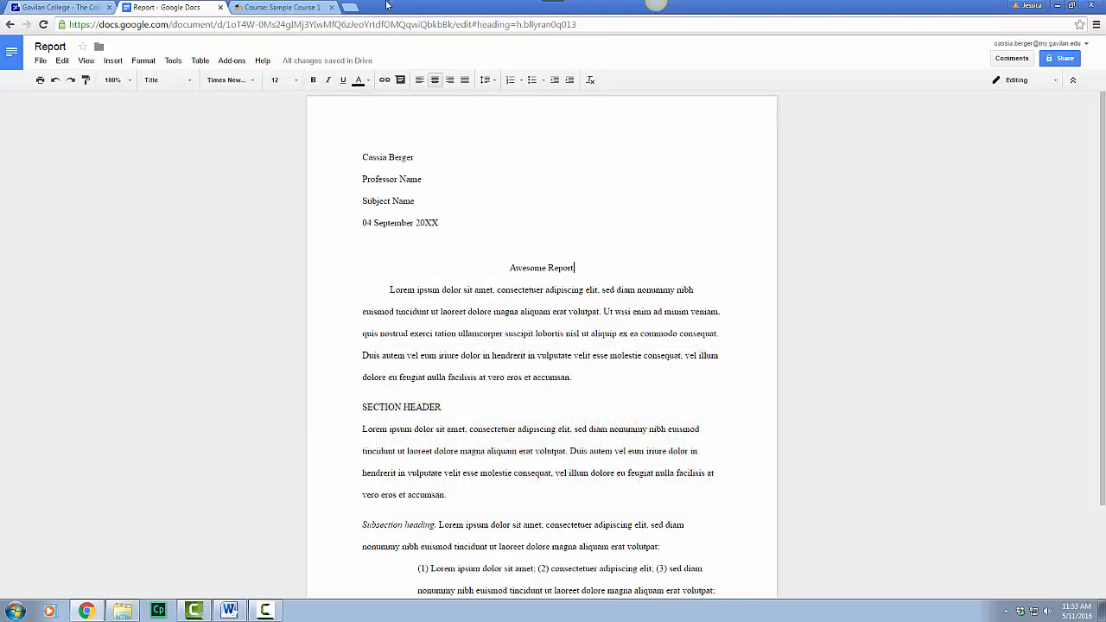
In the Report assignment, add a submission and choose Report.docx from the computer.
left_click(280, 7)
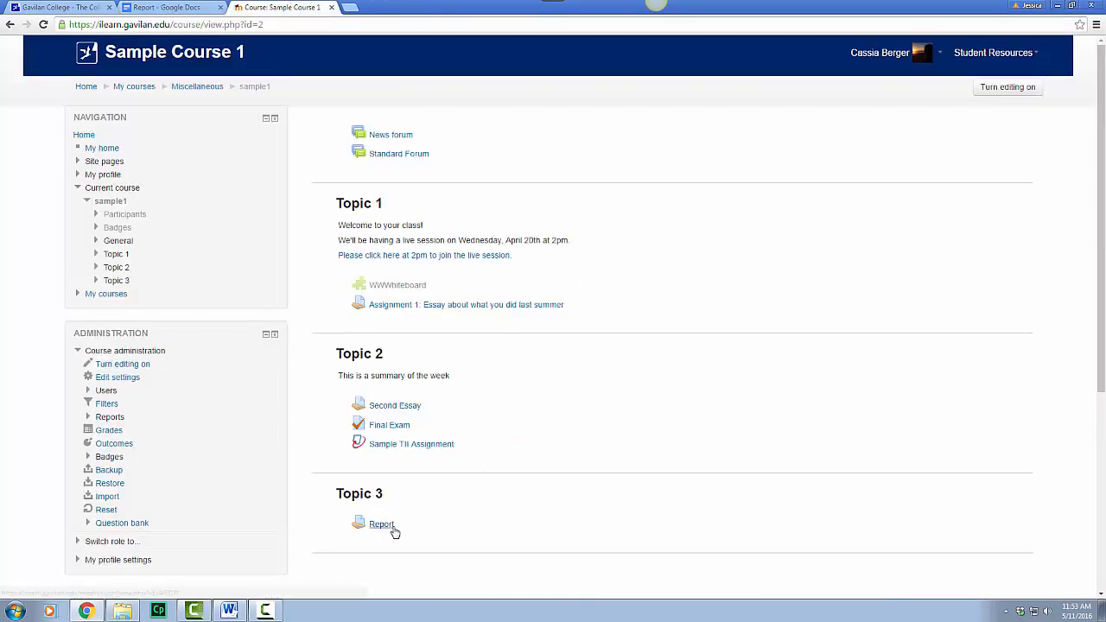
left_click(380, 526)
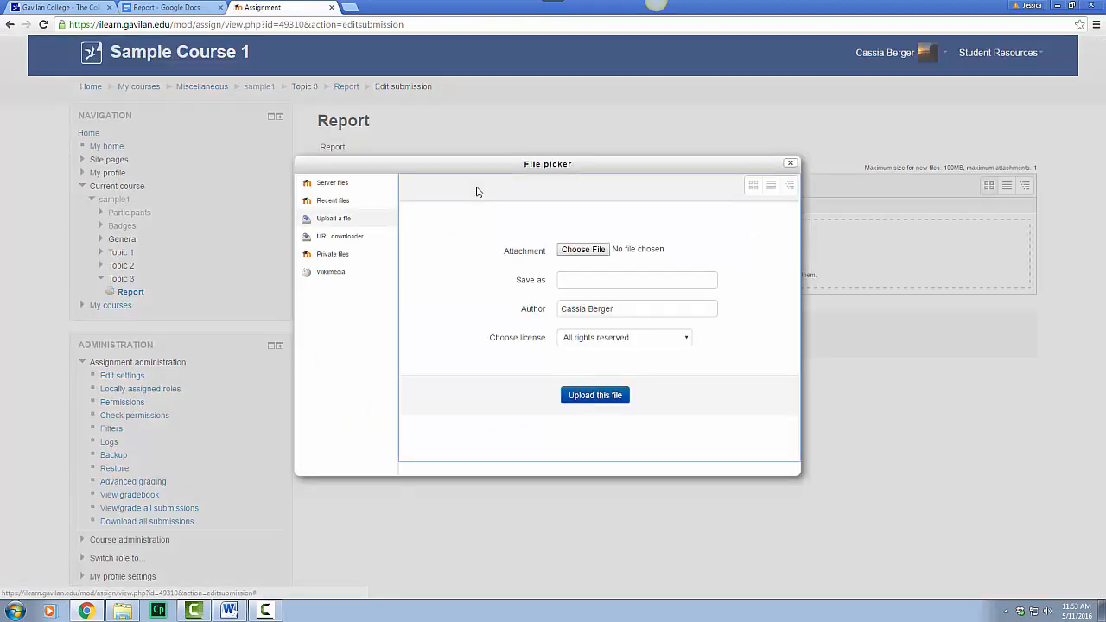
mouse_move(508, 224)
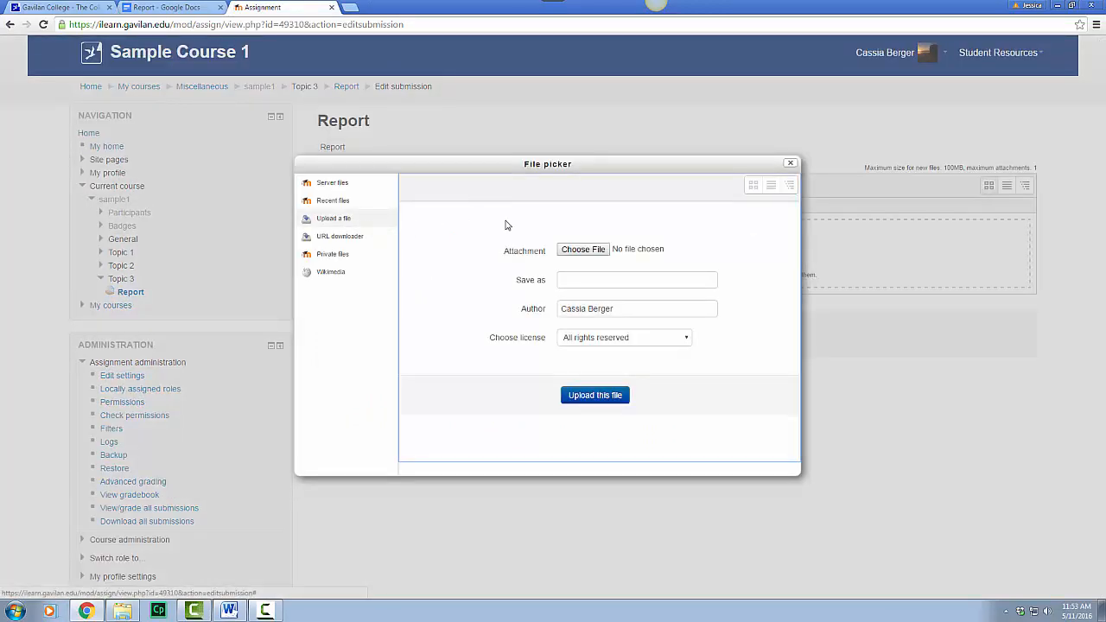
left_click(582, 249)
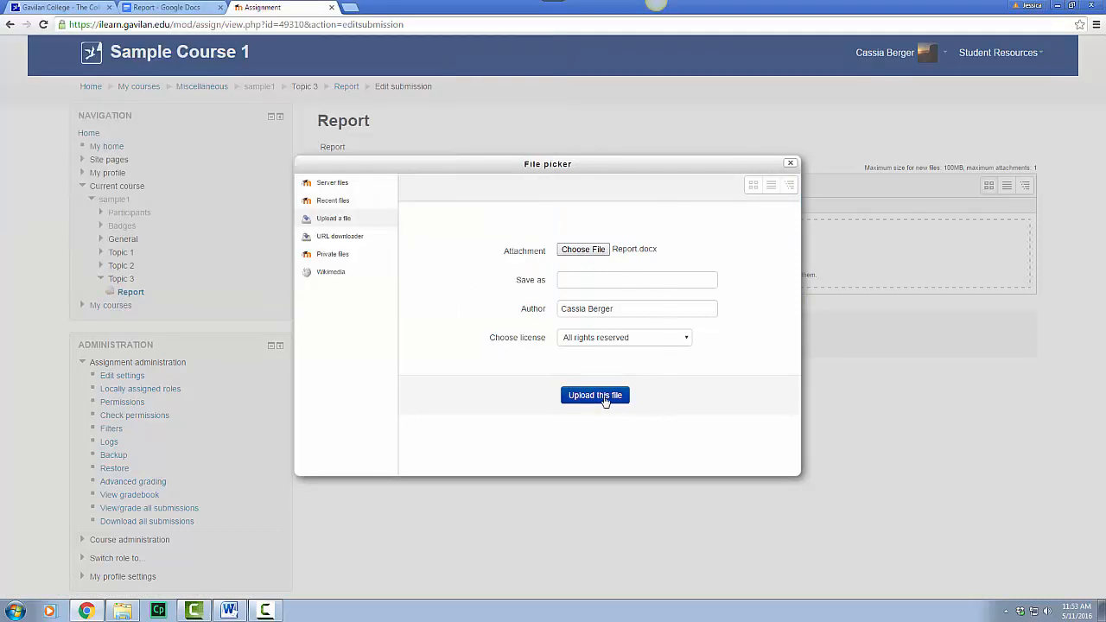
Upload Report.docx and save changes so the assignment shows 'Submitted for grading'.
left_click(595, 394)
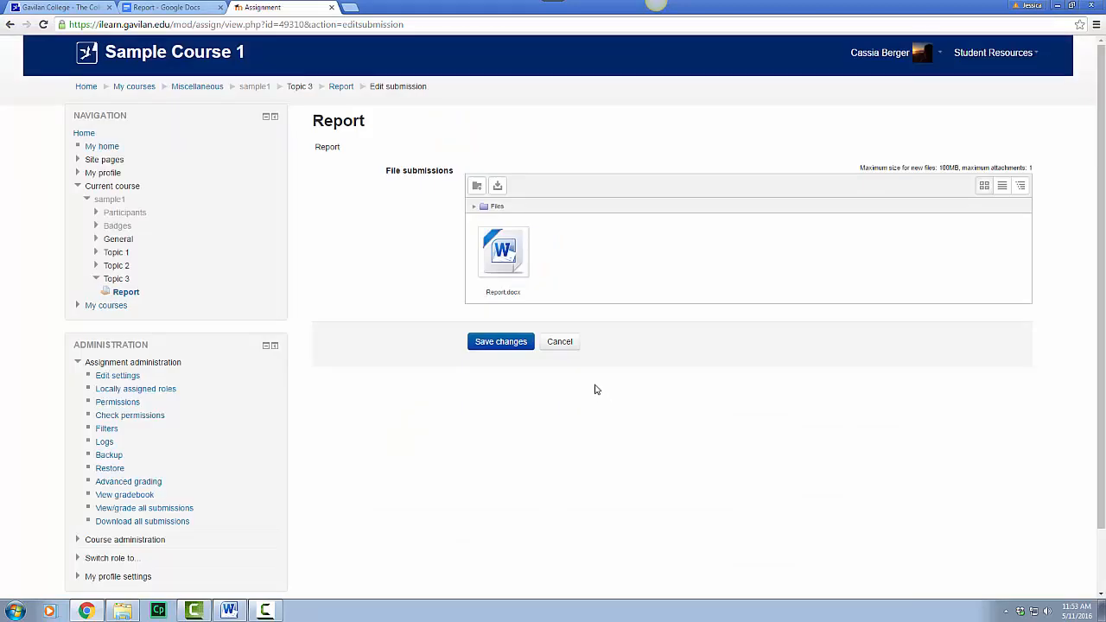
left_click(502, 343)
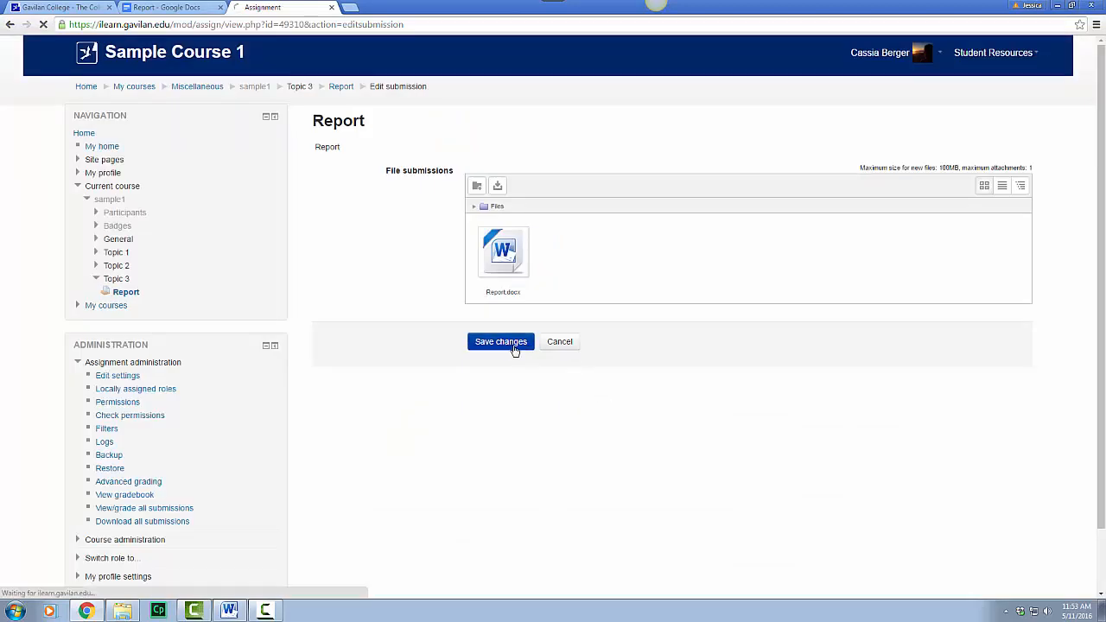
left_click(501, 342)
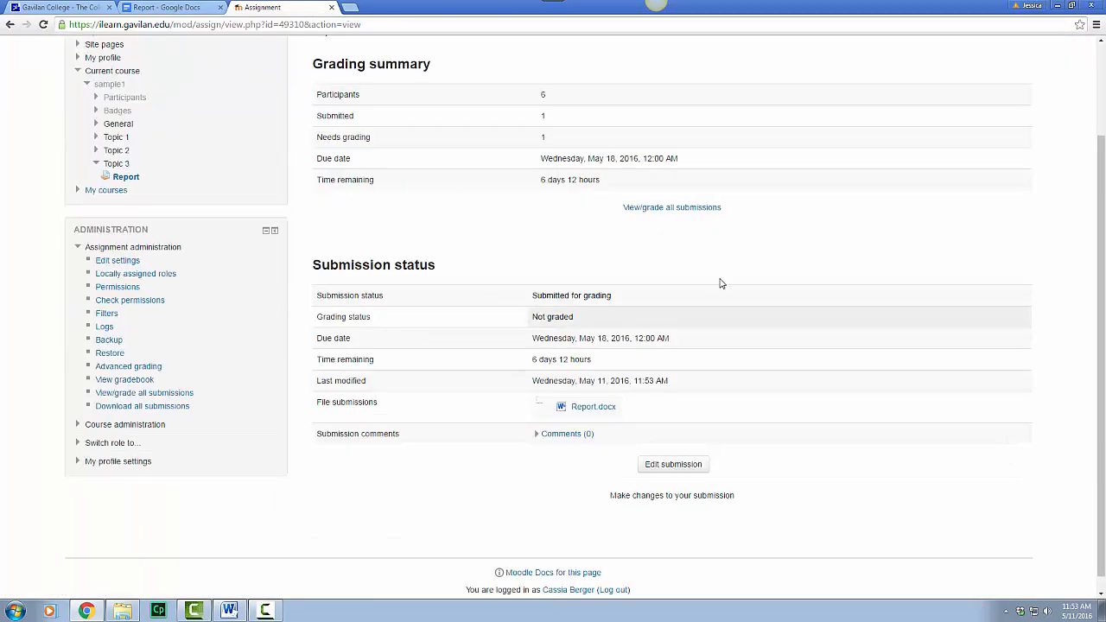